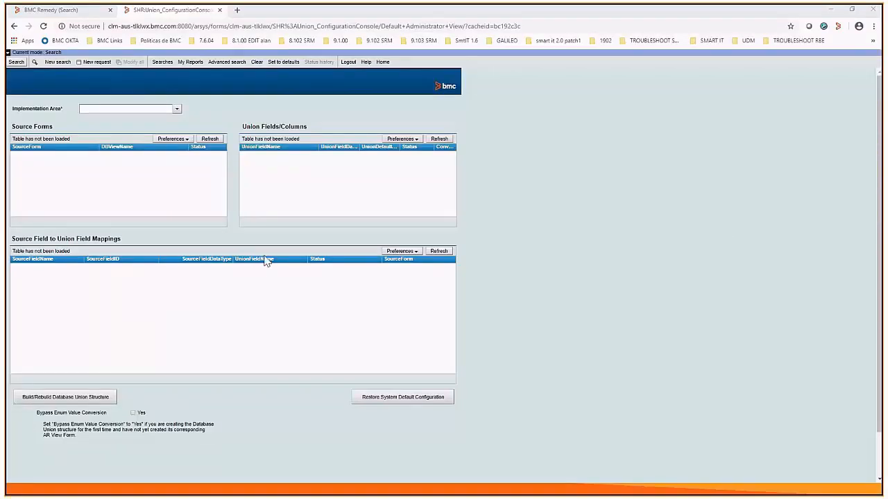
mouse_move(258, 213)
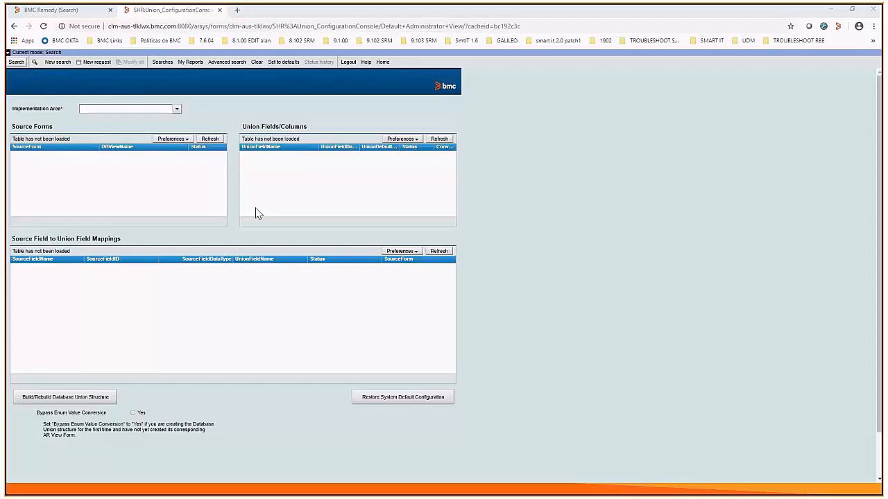
mouse_move(253, 188)
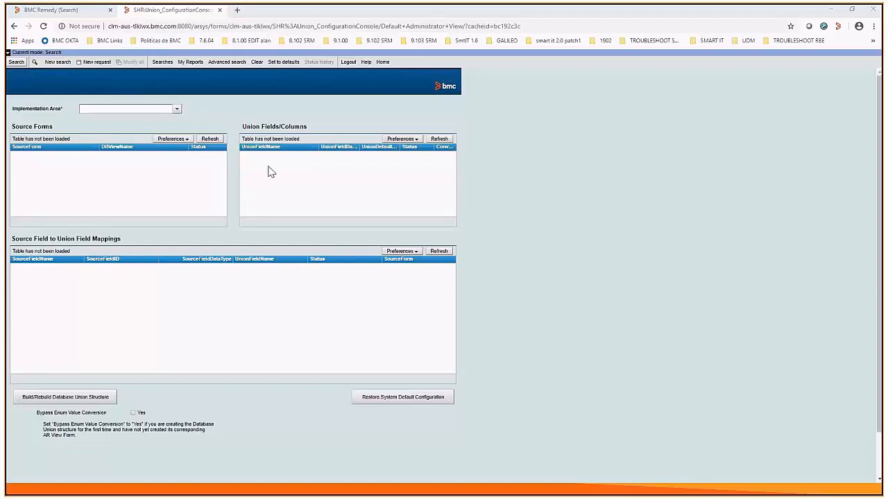
mouse_move(213, 213)
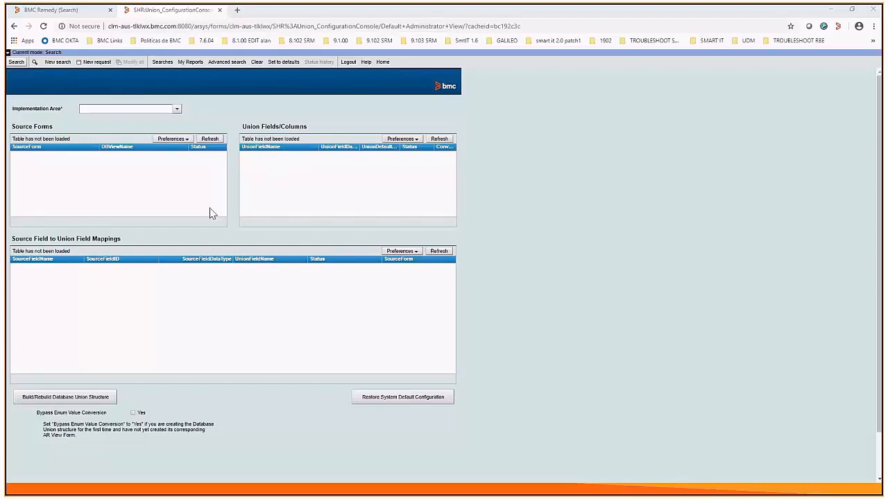
mouse_move(135, 192)
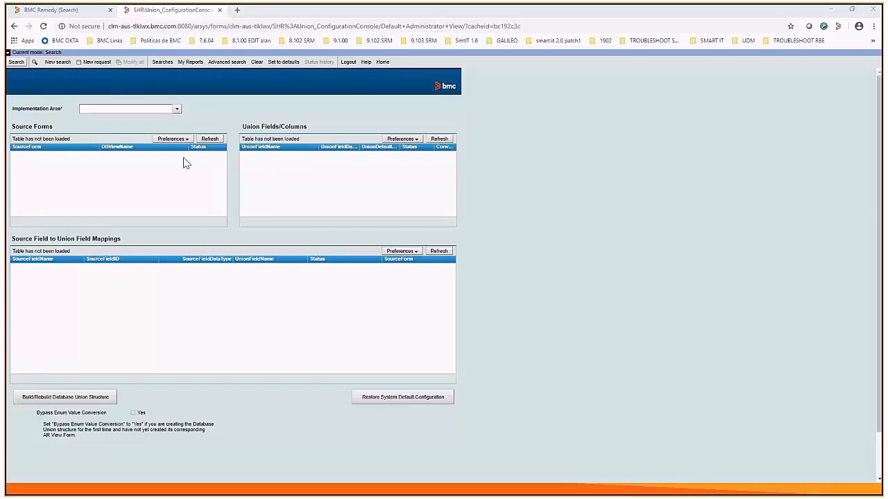
mouse_move(203, 190)
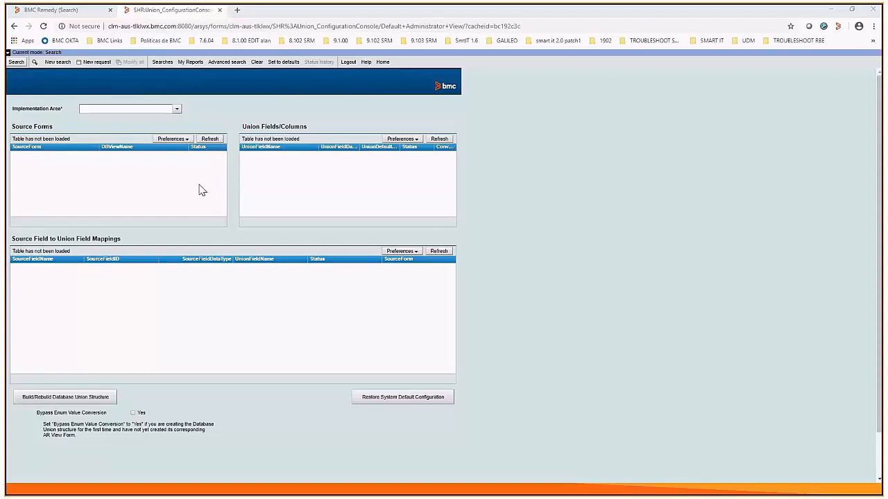
mouse_move(201, 109)
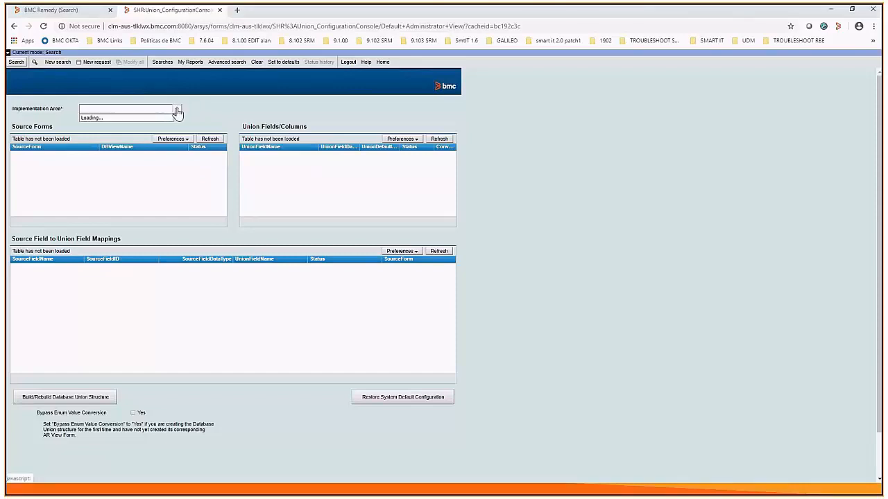
Load the Overview Console implementation area, listing its 11 source forms and field mappings
click(177, 108)
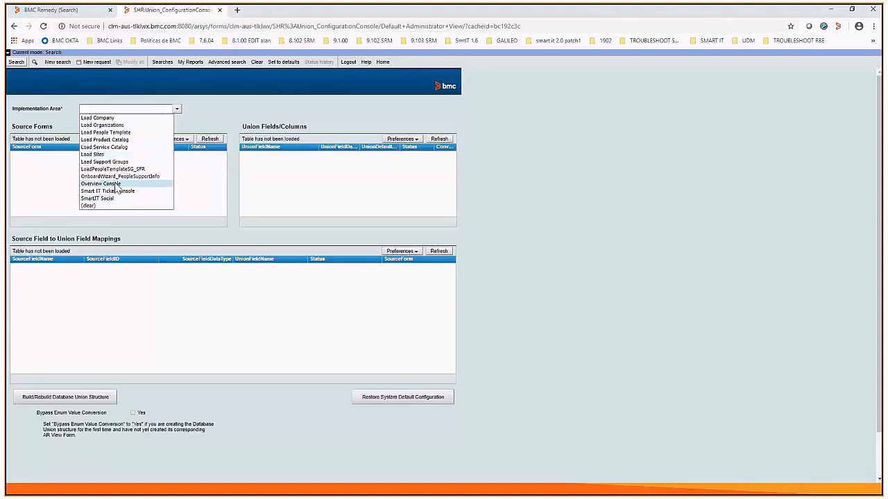
mouse_move(121, 190)
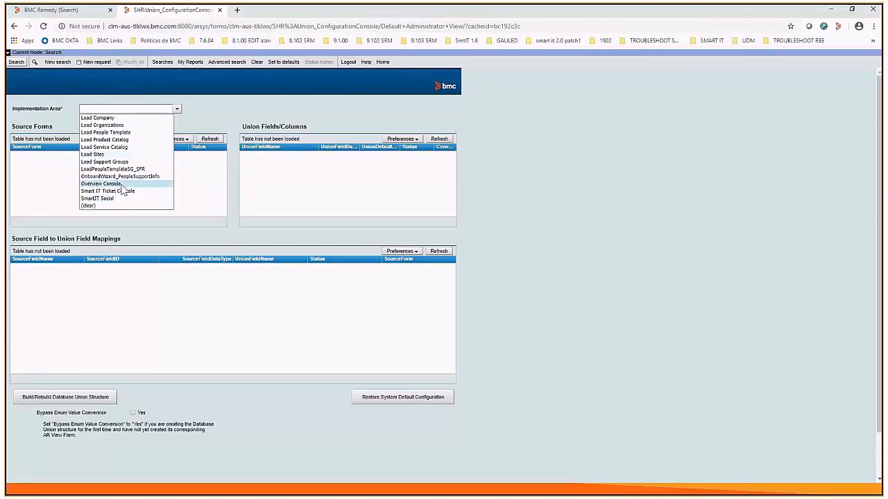
click(99, 184)
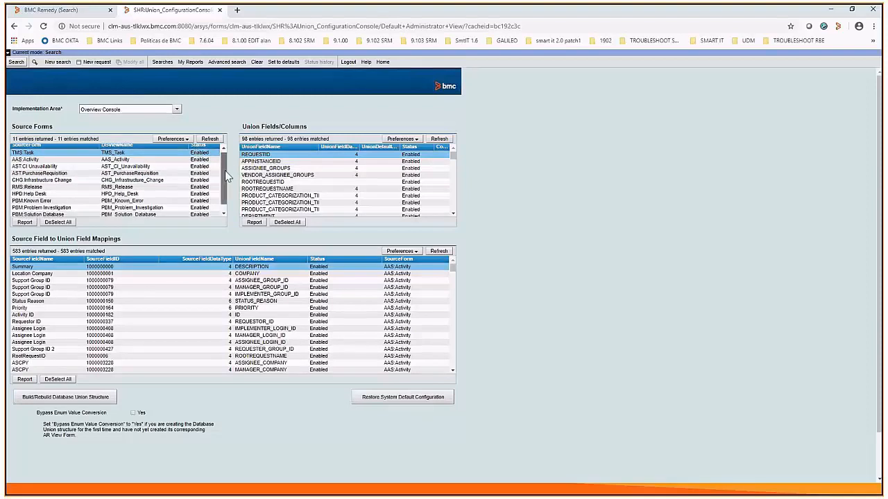
scroll(down, 3)
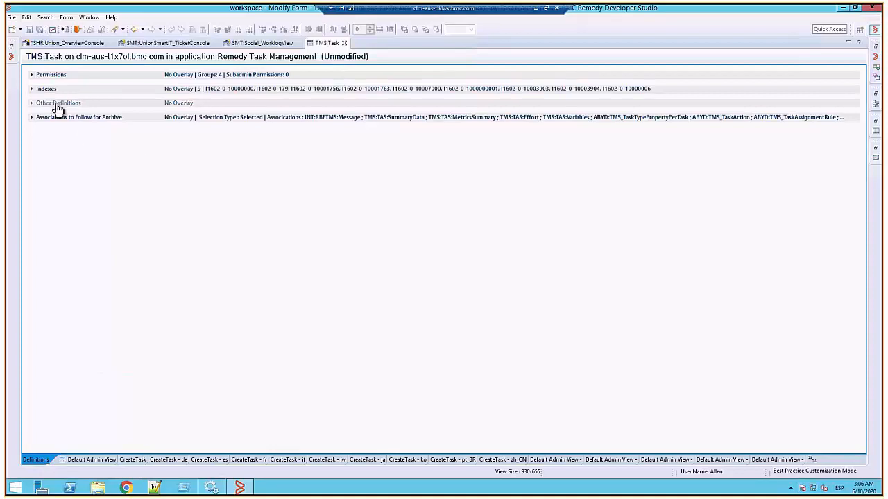
Expand TMS:Task's Other Definitions and set its overlay type to Overwrite
click(32, 103)
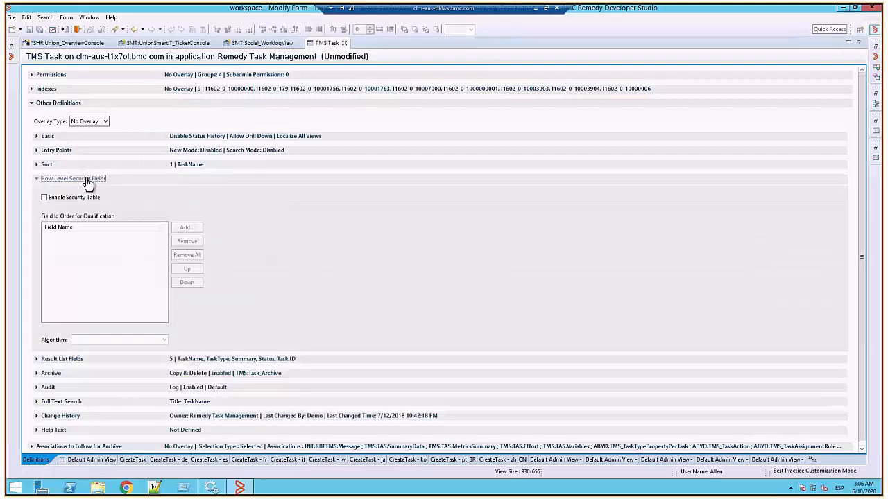
click(89, 121)
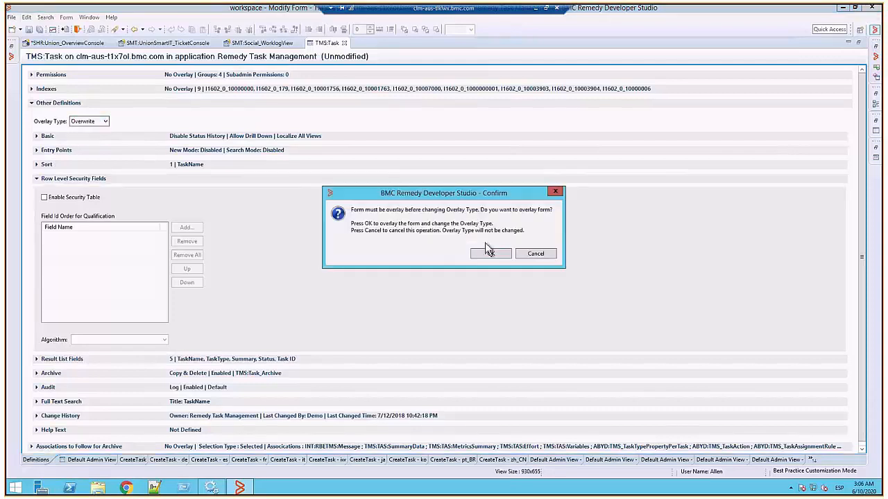
Confirm the overlay, set TMS:Task's row-level security algorithm to Subquery and enable the security table
click(489, 253)
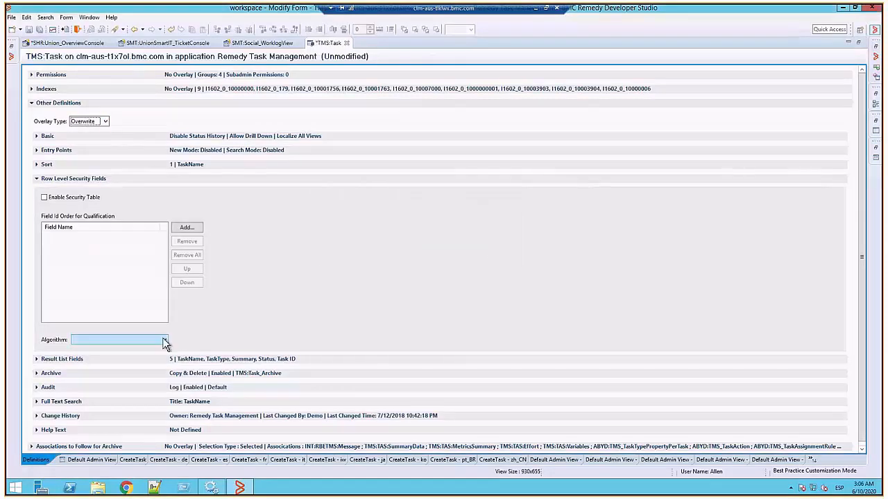
click(164, 339)
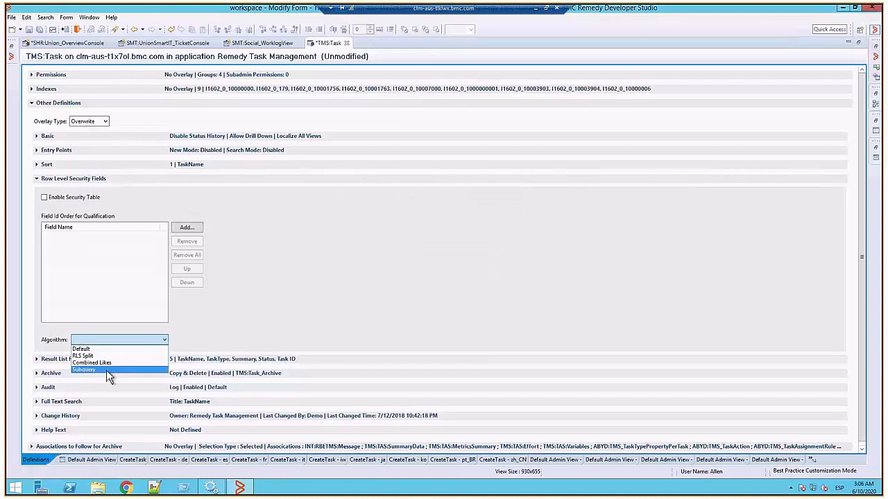
click(83, 370)
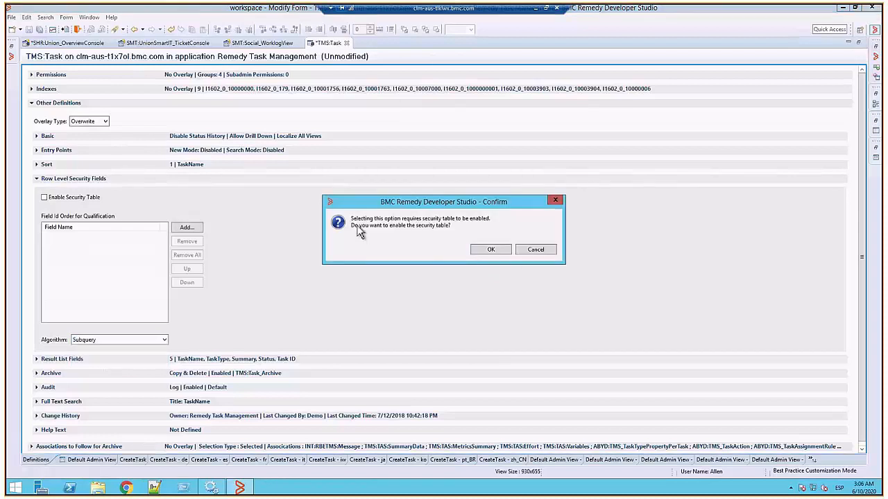
mouse_move(436, 230)
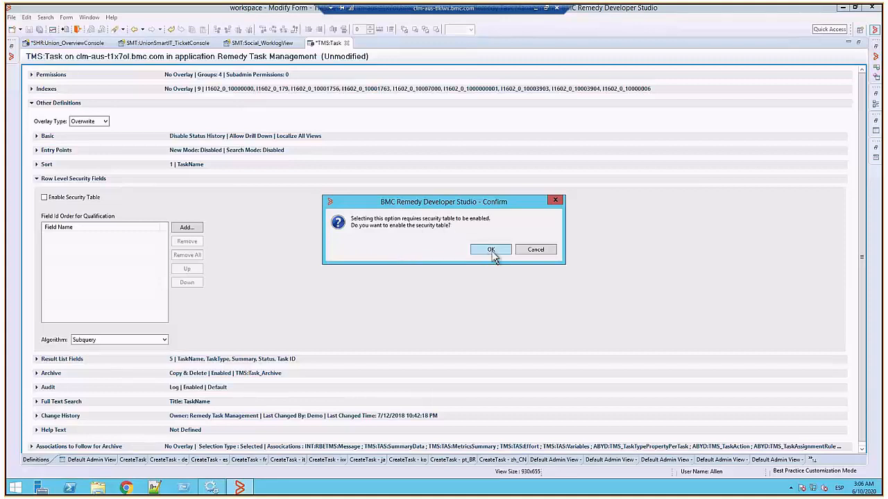
click(490, 249)
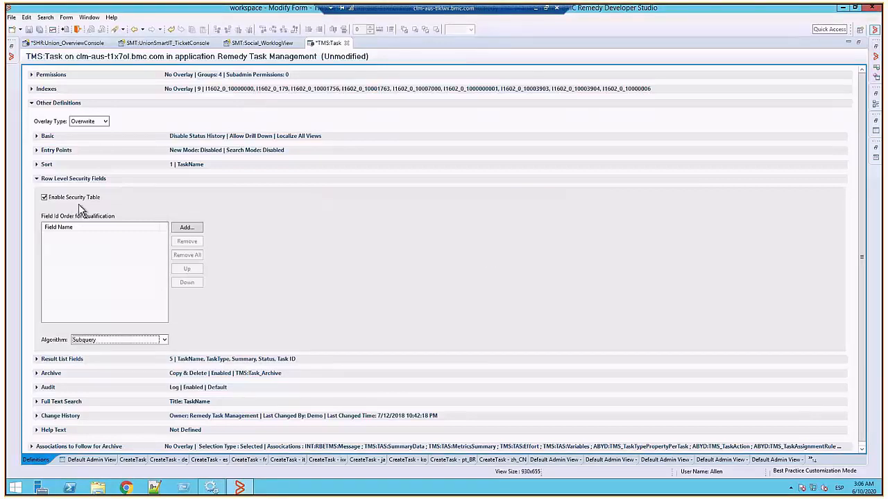
mouse_move(73, 206)
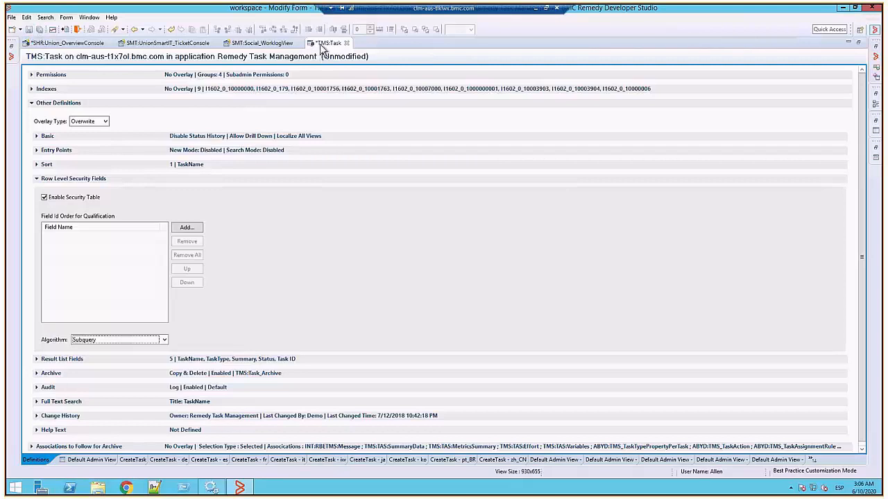
mouse_move(379, 204)
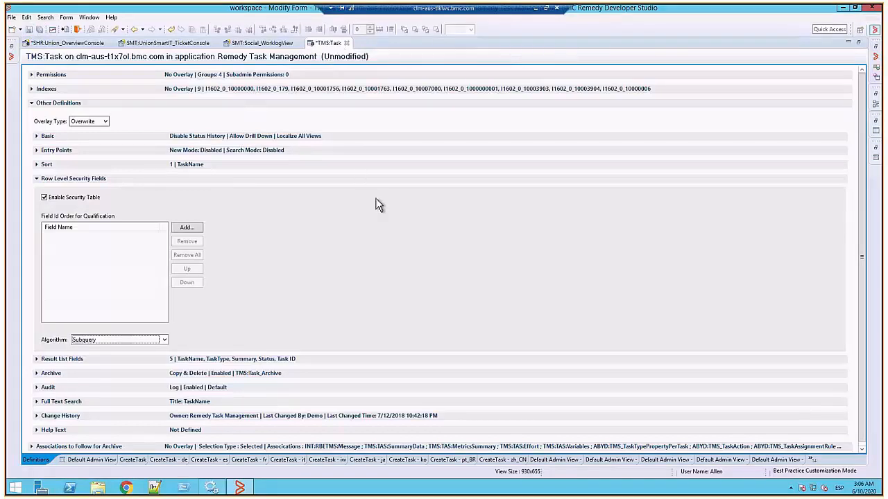
mouse_move(388, 257)
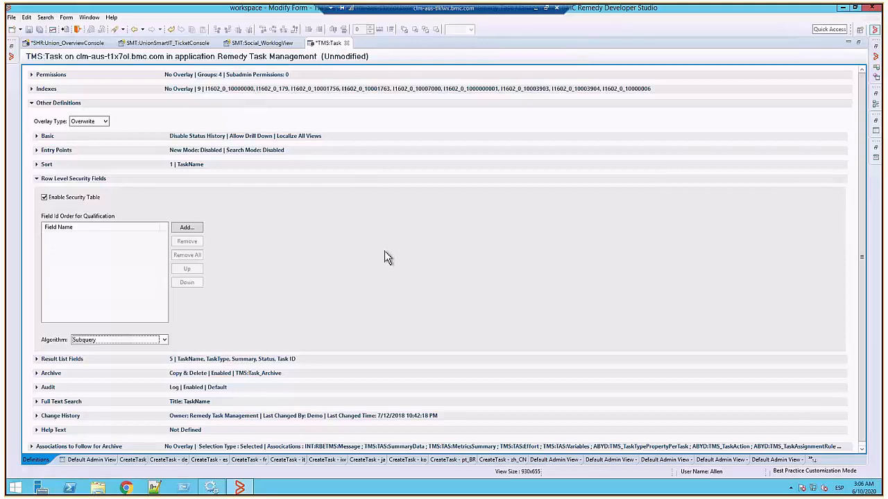
mouse_move(262, 230)
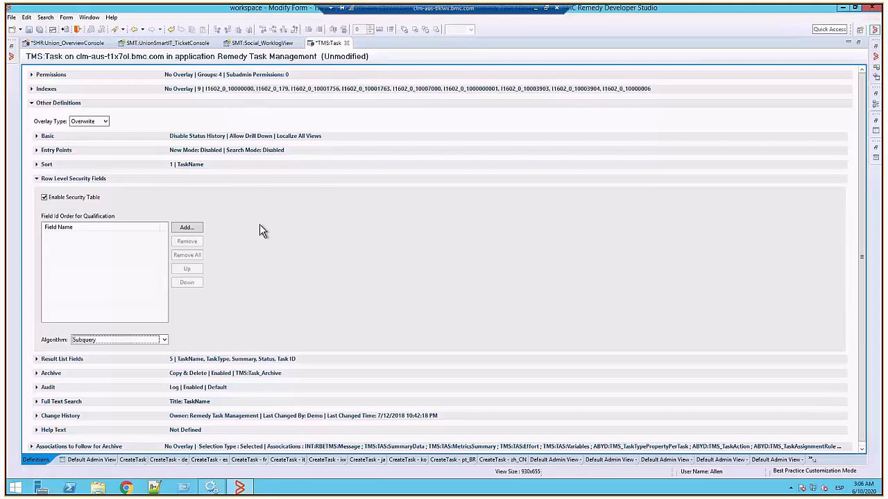
mouse_move(494, 158)
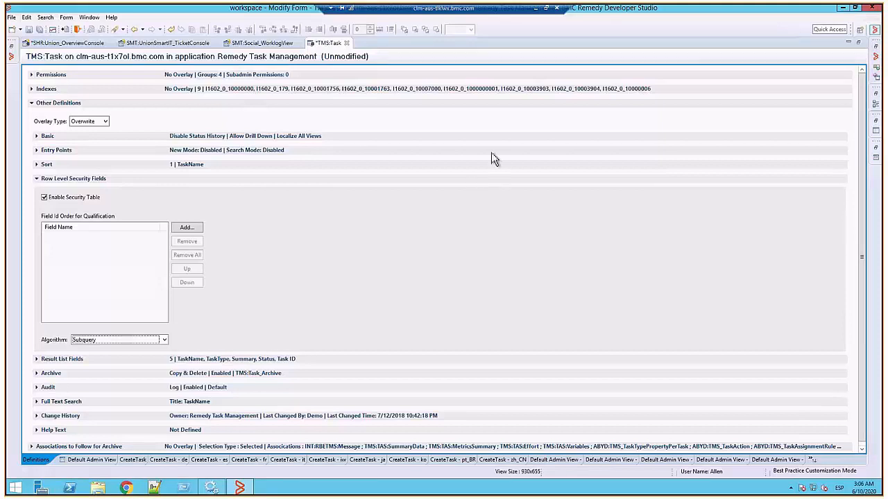
mouse_move(115, 240)
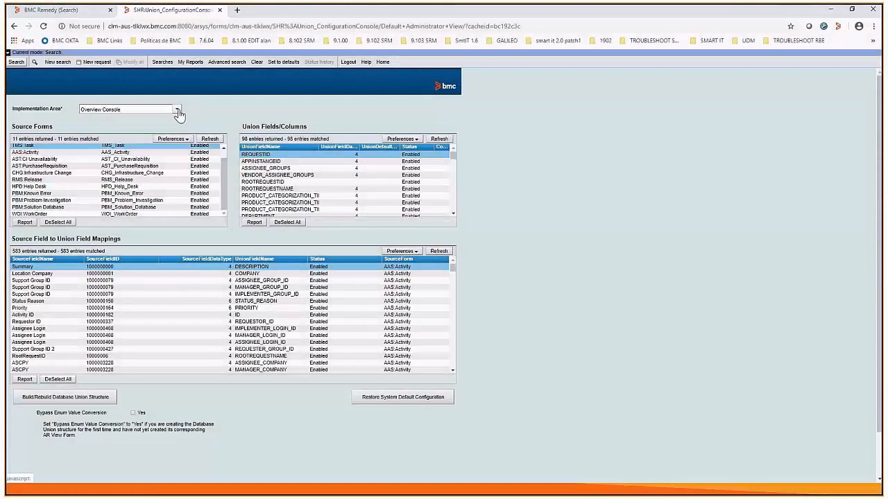
Load the Smart IT Ticket Console implementation area, listing 8 source forms including TMS:Task
click(178, 109)
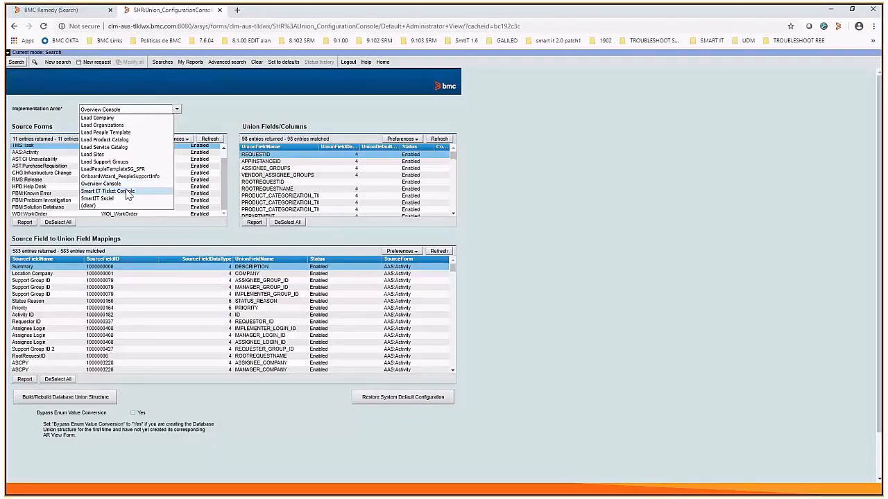
click(107, 191)
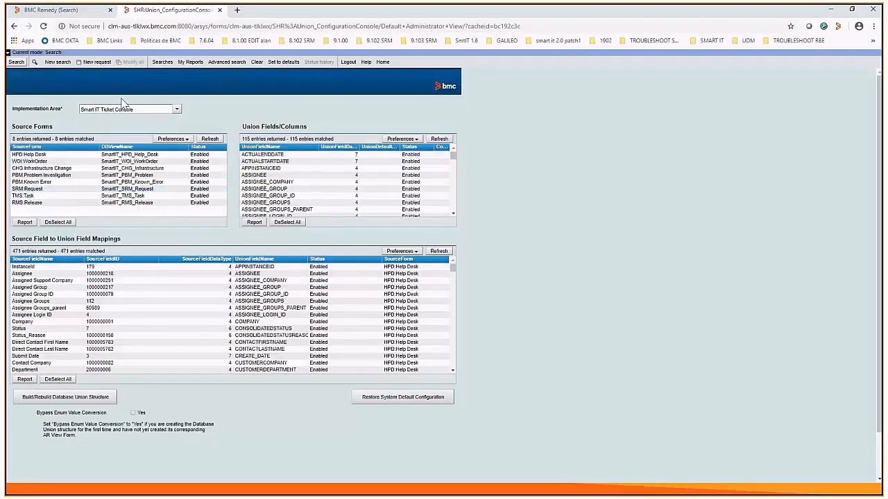
click(61, 168)
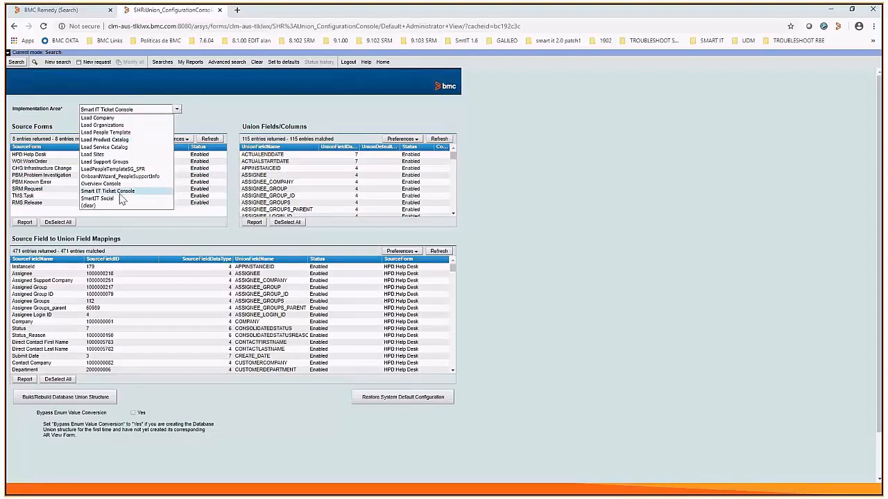
Load the SmartIT Social implementation area with its 12 work-log source forms
click(97, 198)
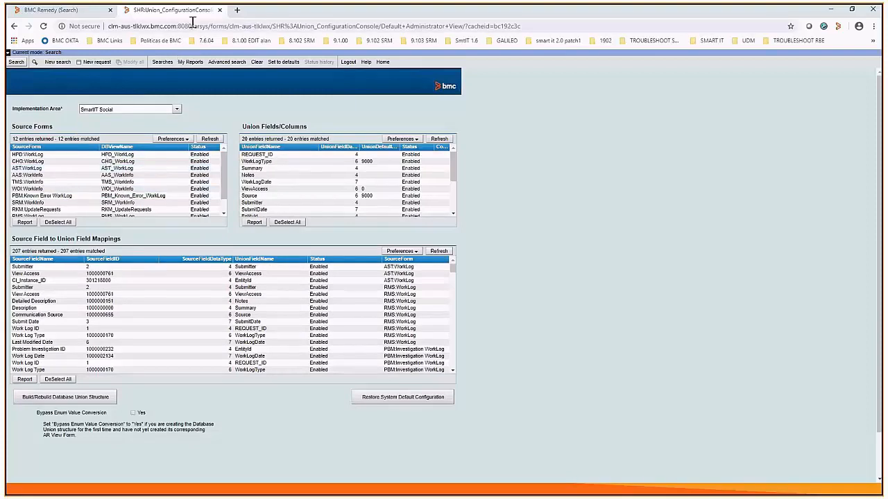
mouse_move(172, 9)
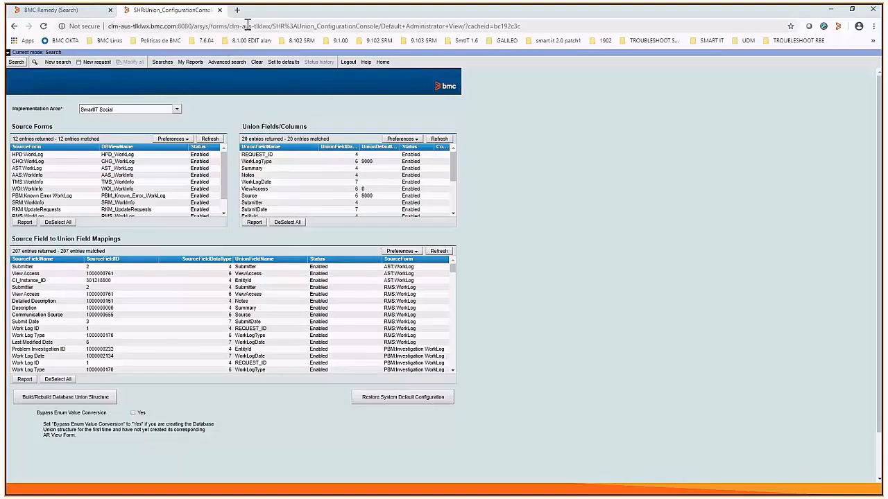
Duplicate the console tab and edit its URL to show the empty RLS Migration Pending search form
right_click(171, 10)
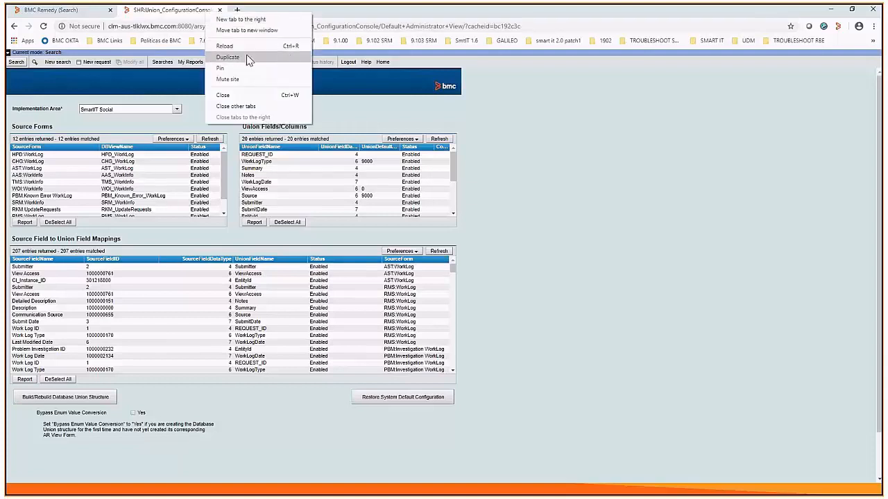
click(227, 57)
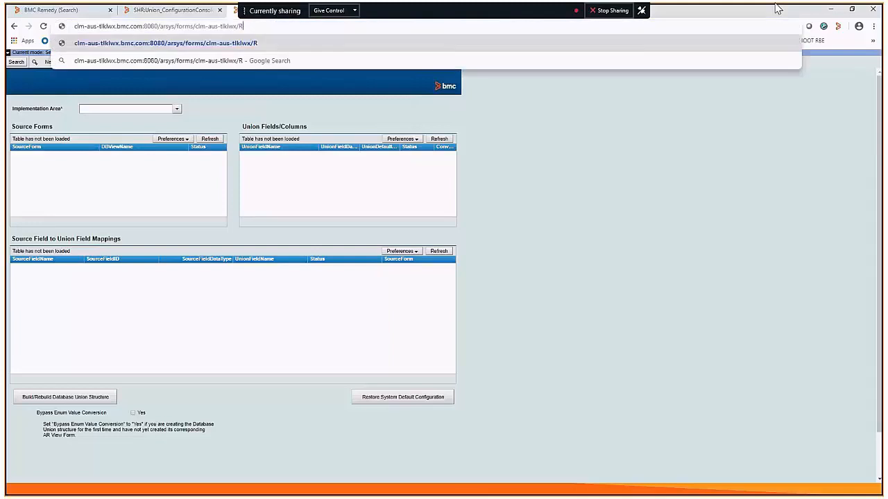
text(LS Migrati)
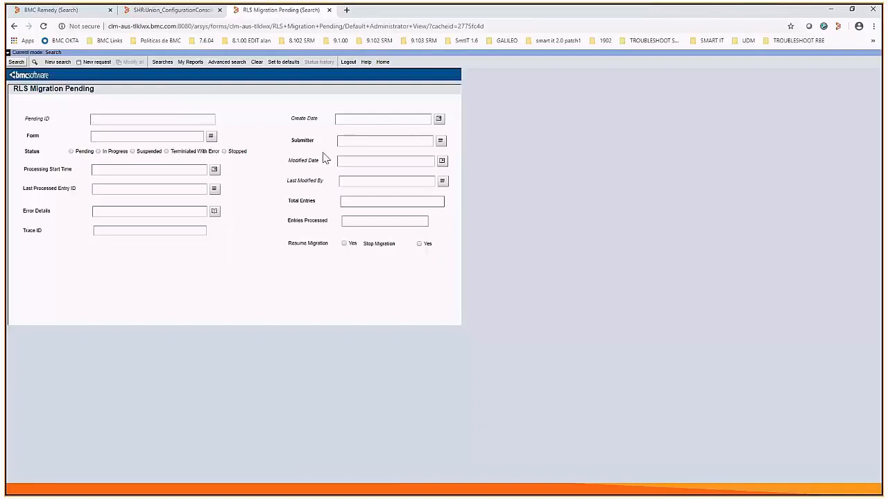
mouse_move(298, 159)
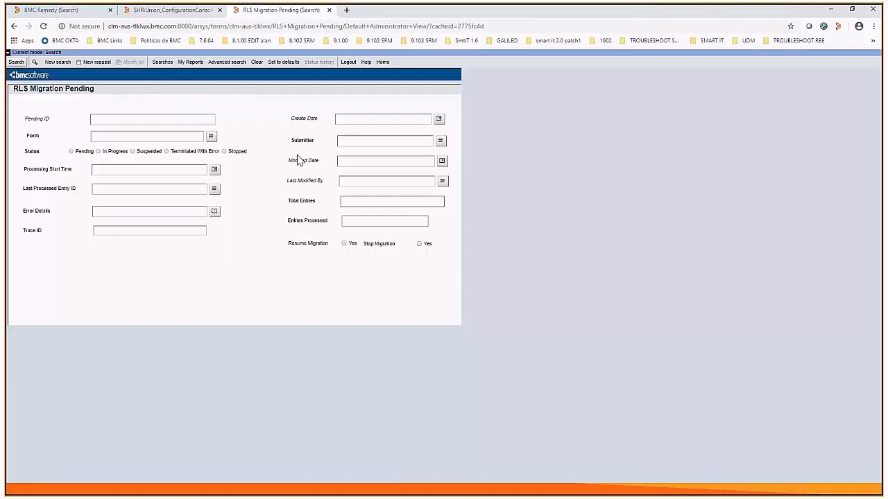
click(153, 118)
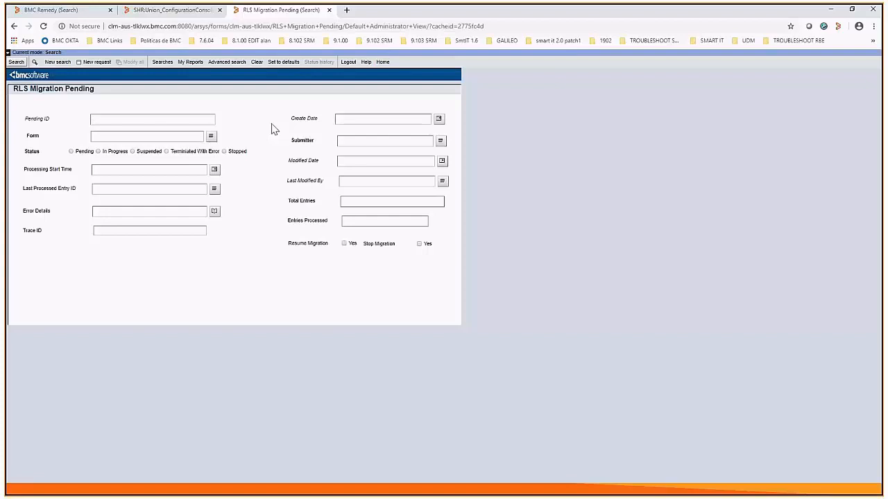
mouse_move(269, 155)
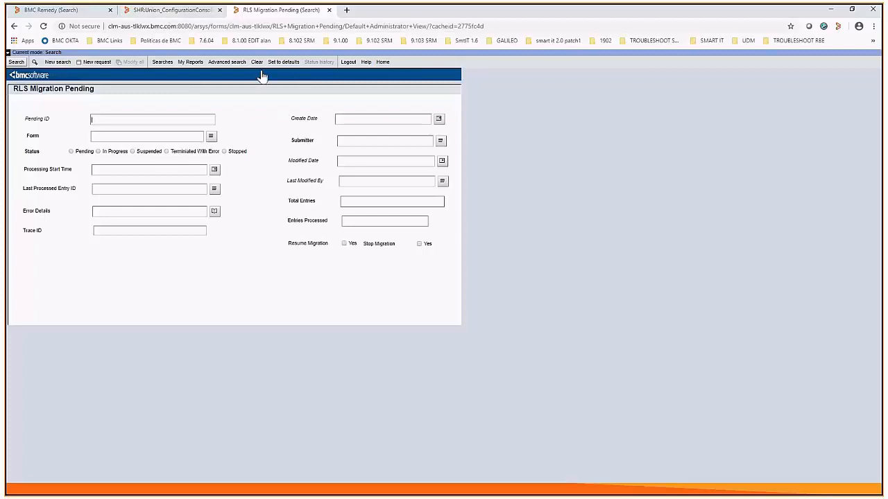
Return to the SHR:Union_ConfigurationConsole tab, still on SmartIT Social
click(170, 10)
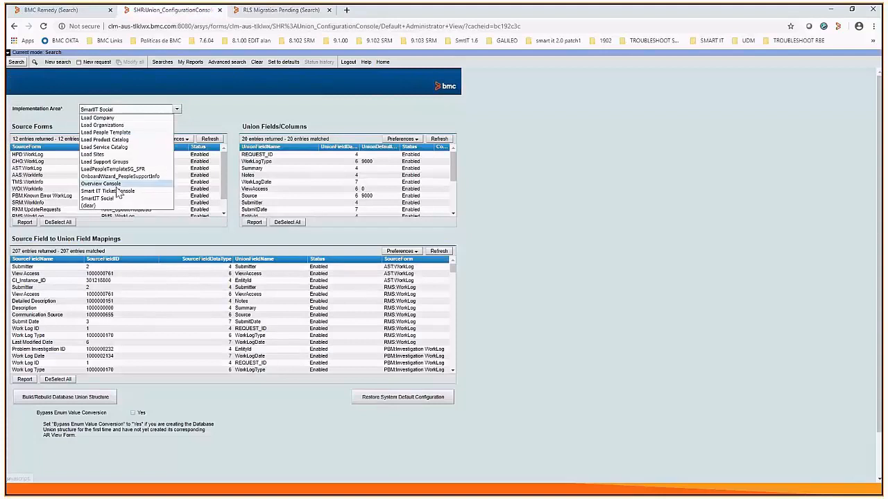
mouse_move(107, 191)
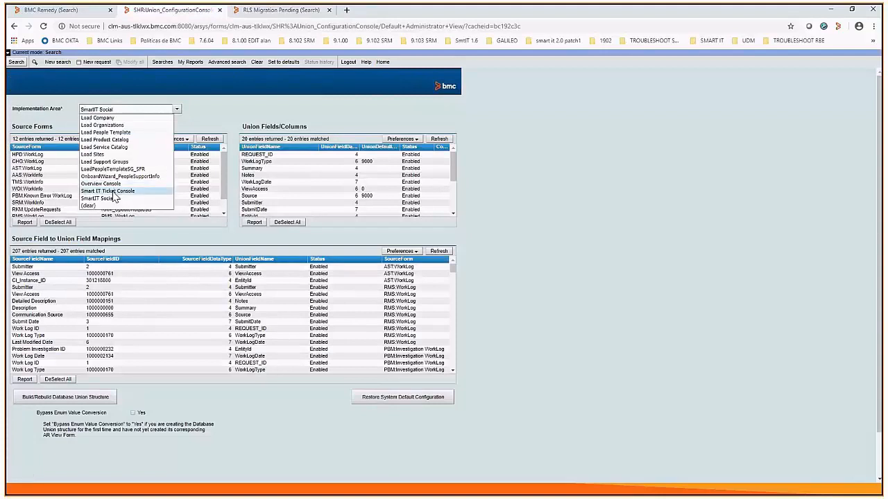
mouse_move(101, 183)
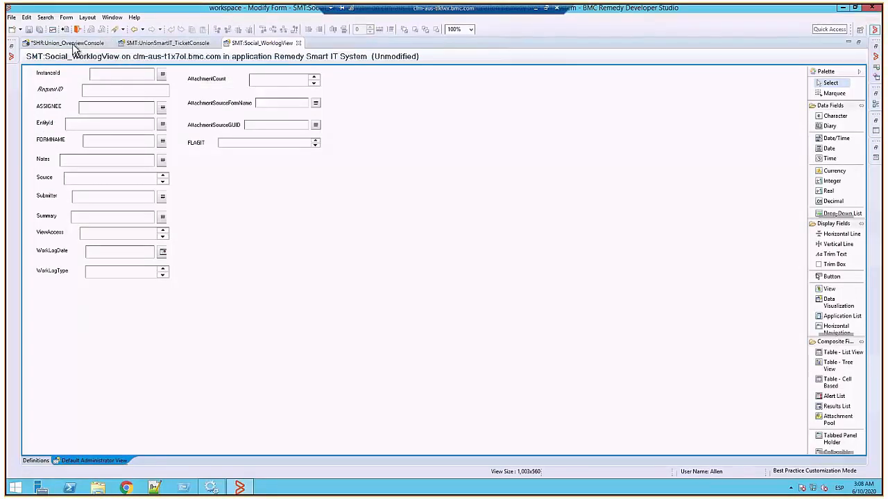
Set SHR:Union_OverviewConsole's row-level security algorithm to Subquery and acknowledge the security-table notice
click(62, 43)
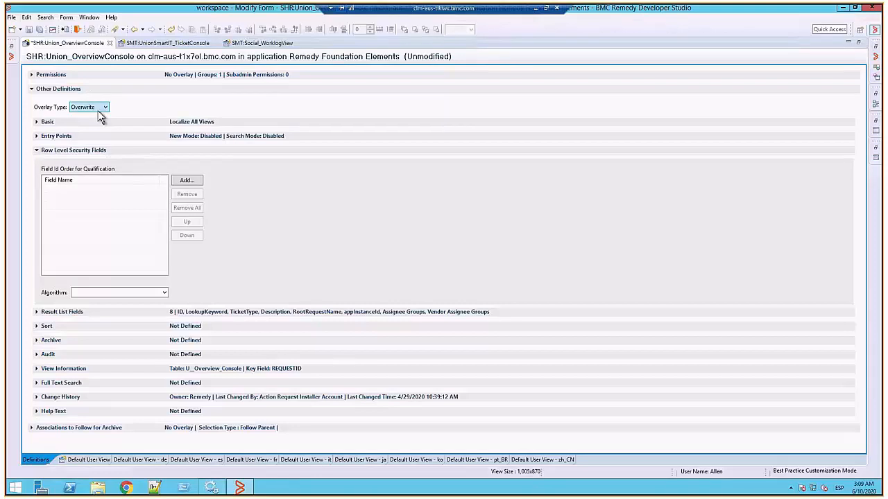
click(163, 292)
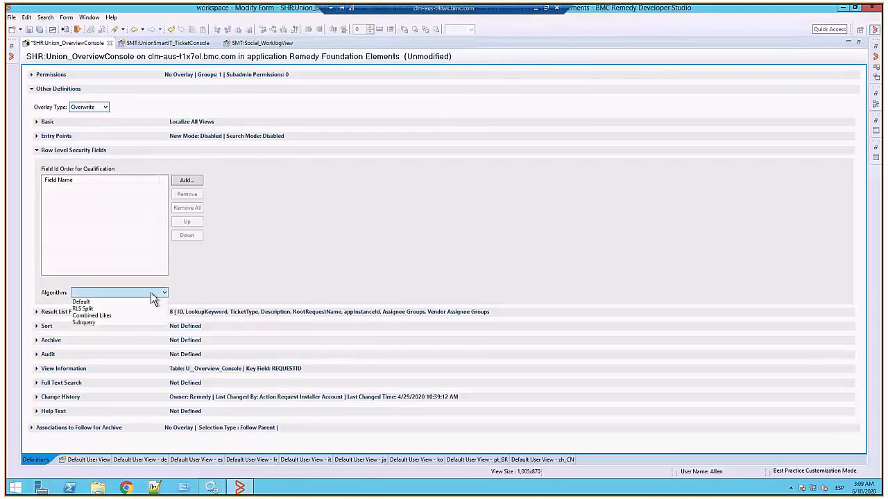
click(83, 323)
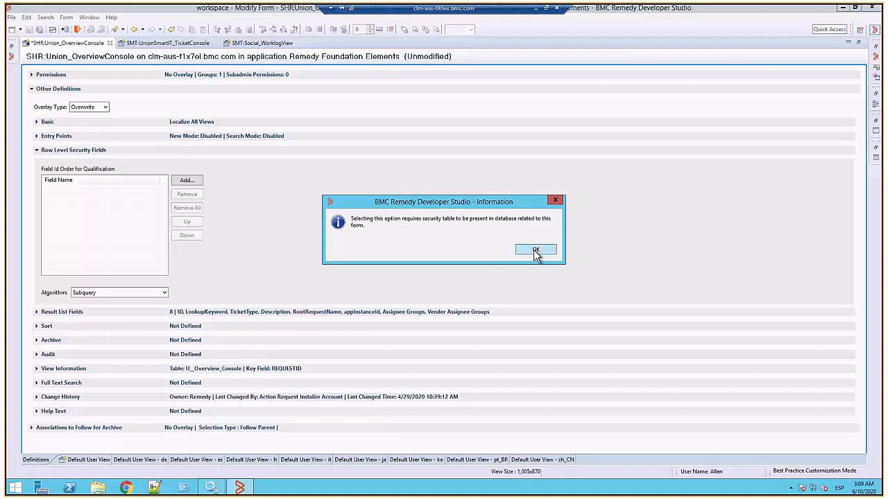
click(535, 250)
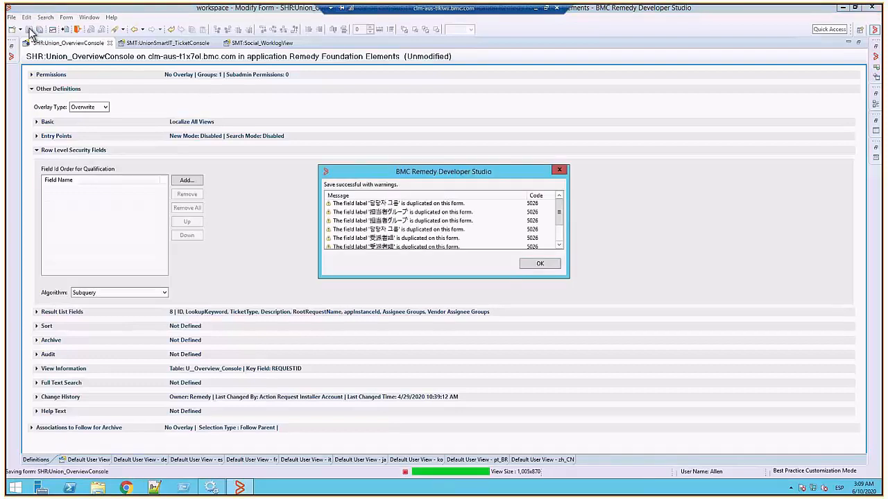
Dismiss the save warnings and bring up SMT:UnionSmartIT_TicketConsole, which has no row-level security algorithm
click(539, 262)
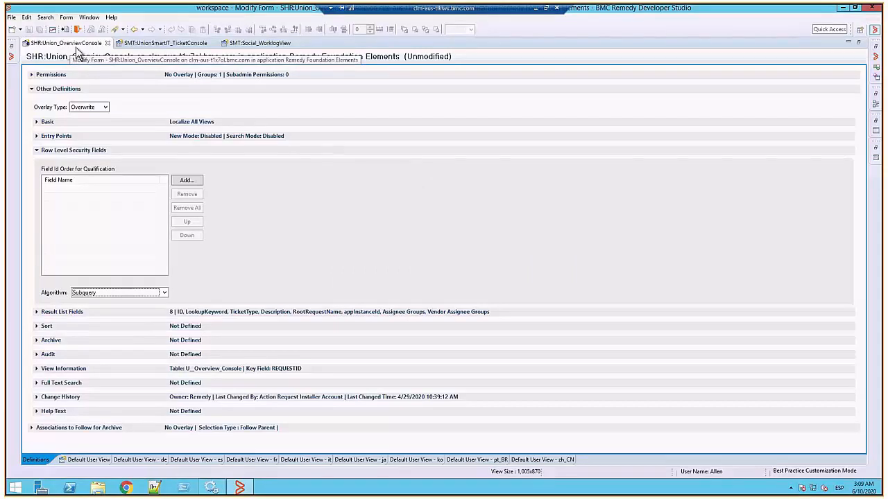
click(165, 43)
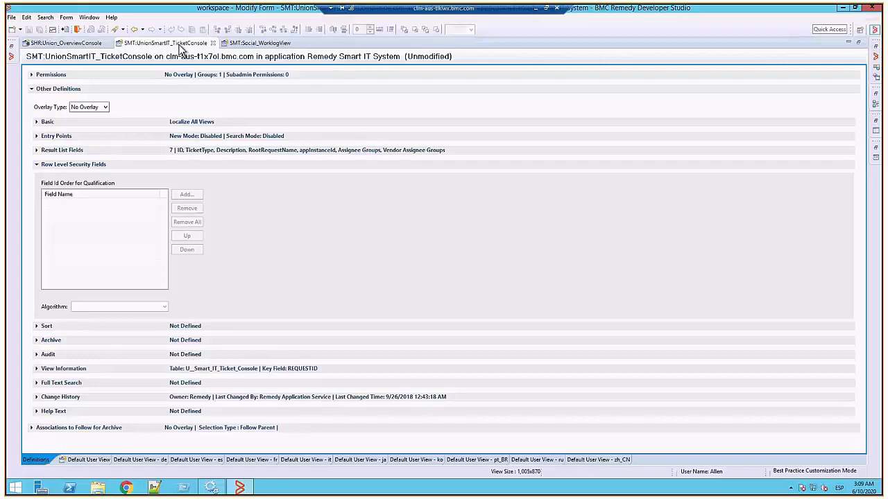
Show the SMT:Social_WorklogView form's definitions with Permissions and Other Definitions
click(260, 42)
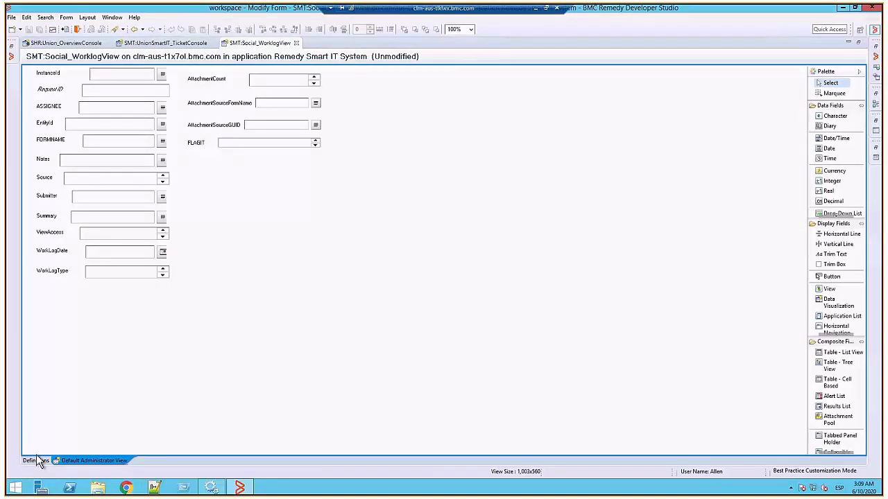
click(36, 461)
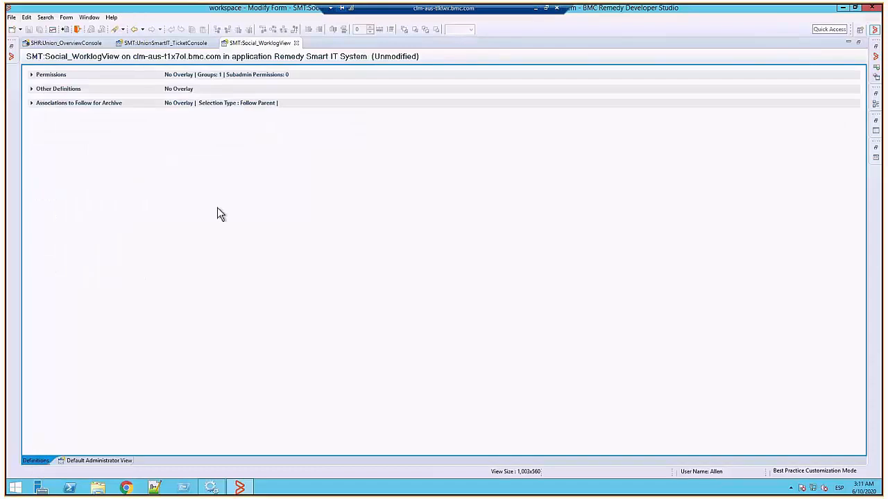
mouse_move(229, 238)
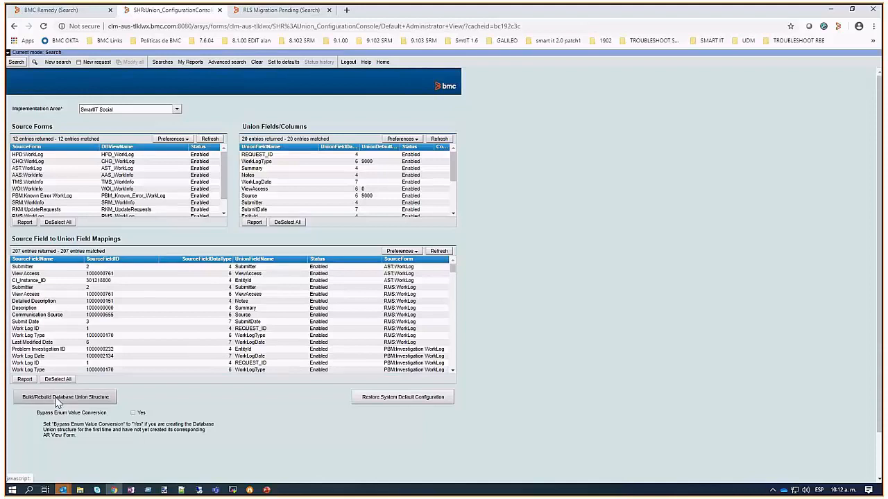
Rebuild the database union structure for SmartIT Social and dismiss the completion note
click(64, 396)
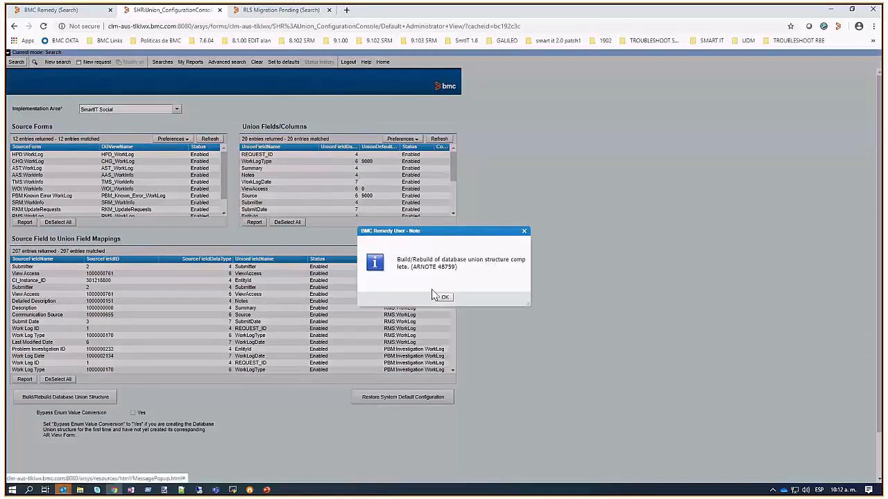
mouse_move(511, 269)
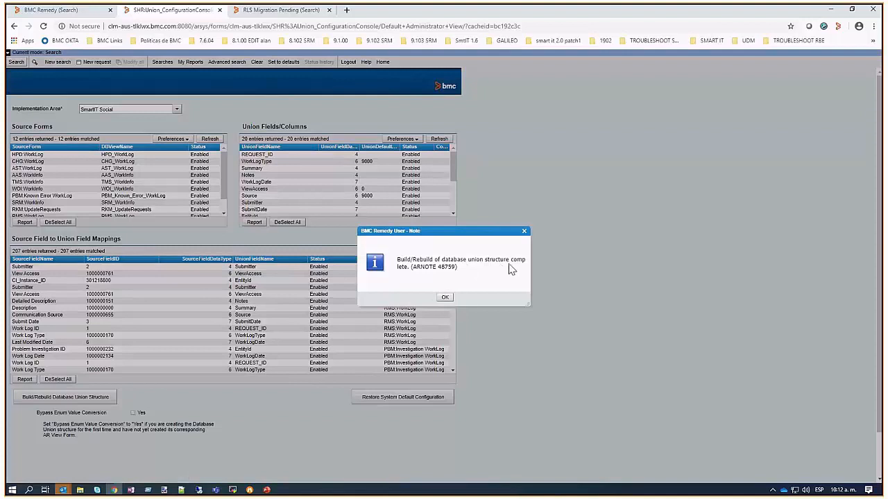
click(445, 297)
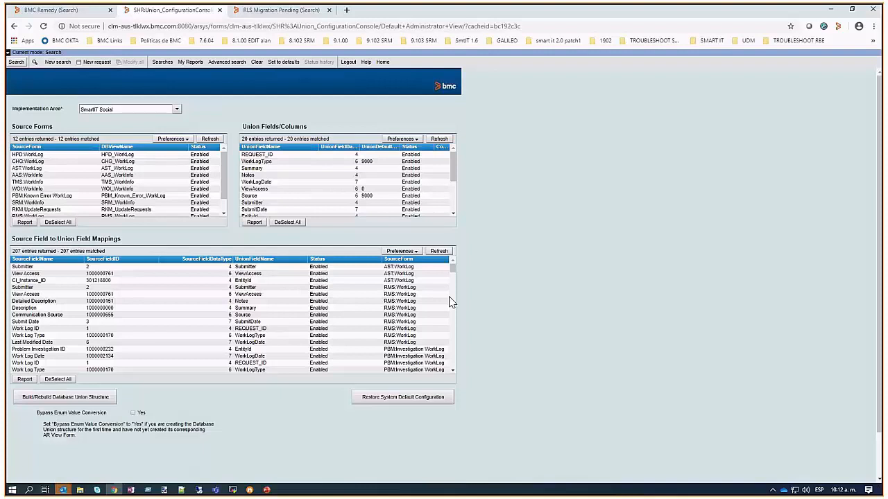
mouse_move(287, 456)
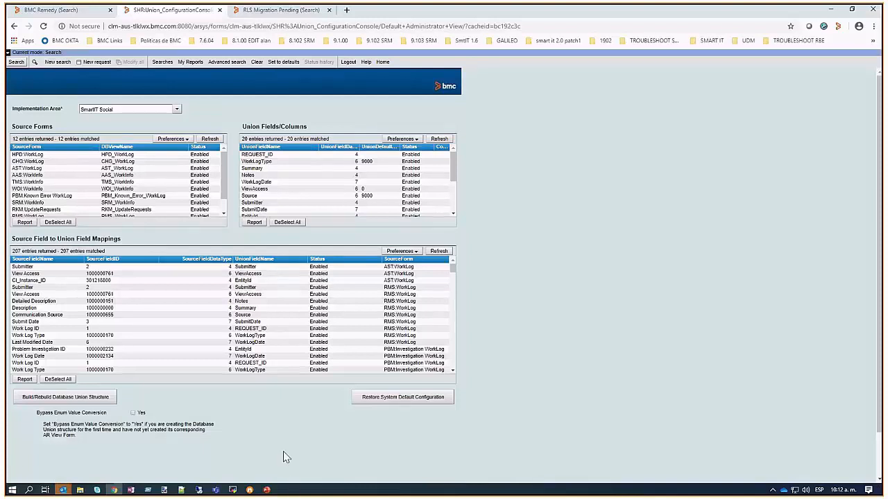